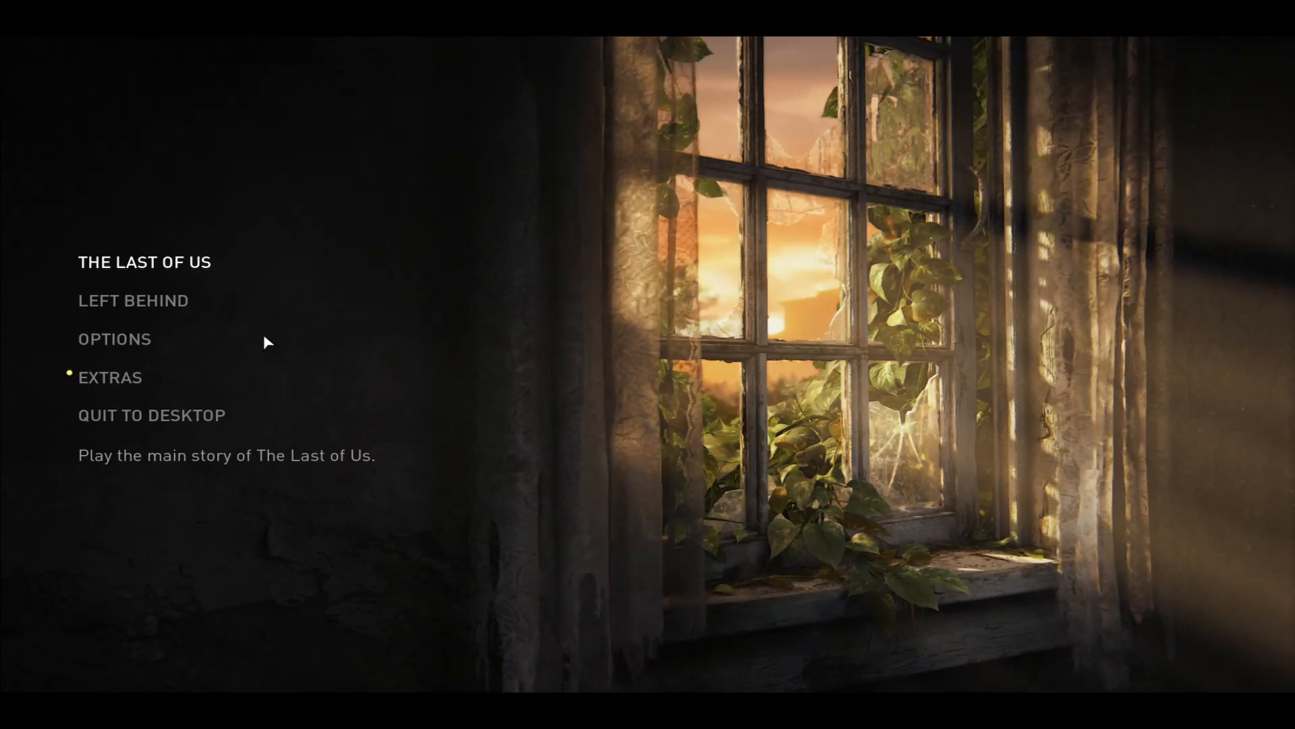
# Open OPTIONS from the main menu and highlight the LANGUAGE category
pyautogui.click(115, 339)
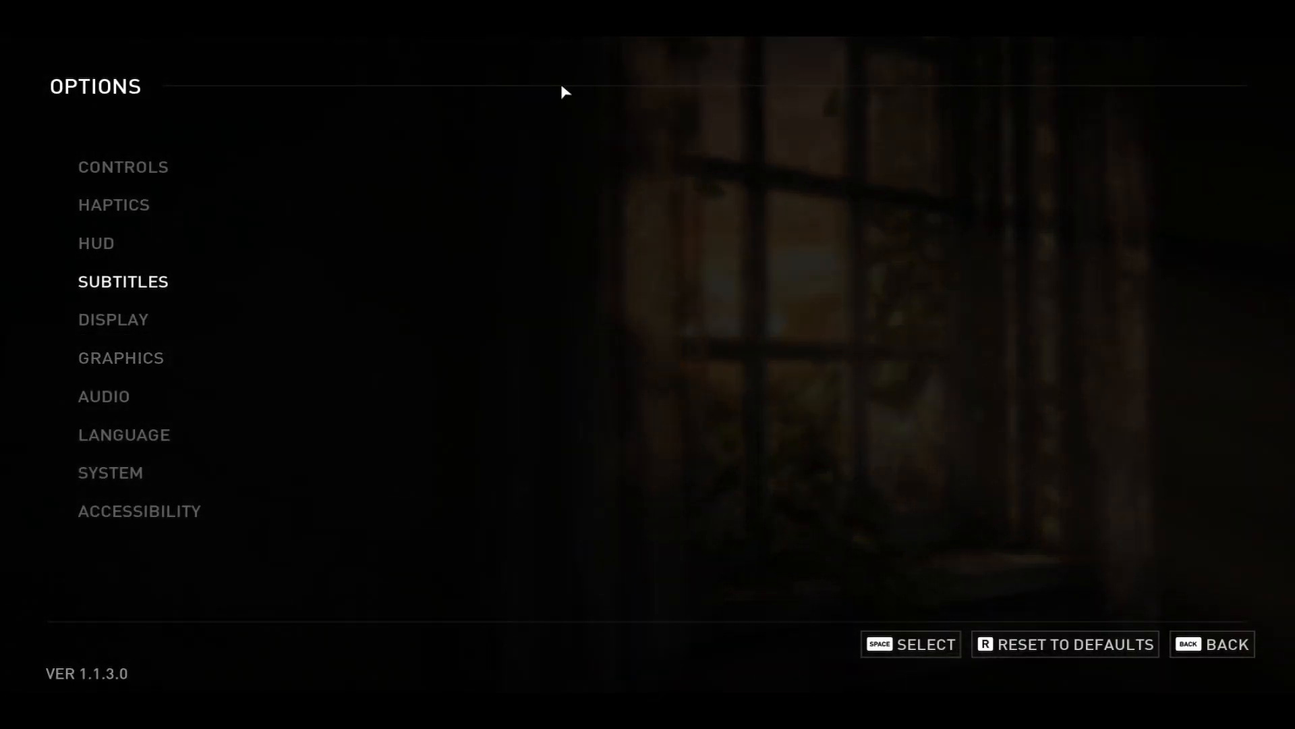
pyautogui.click(122, 434)
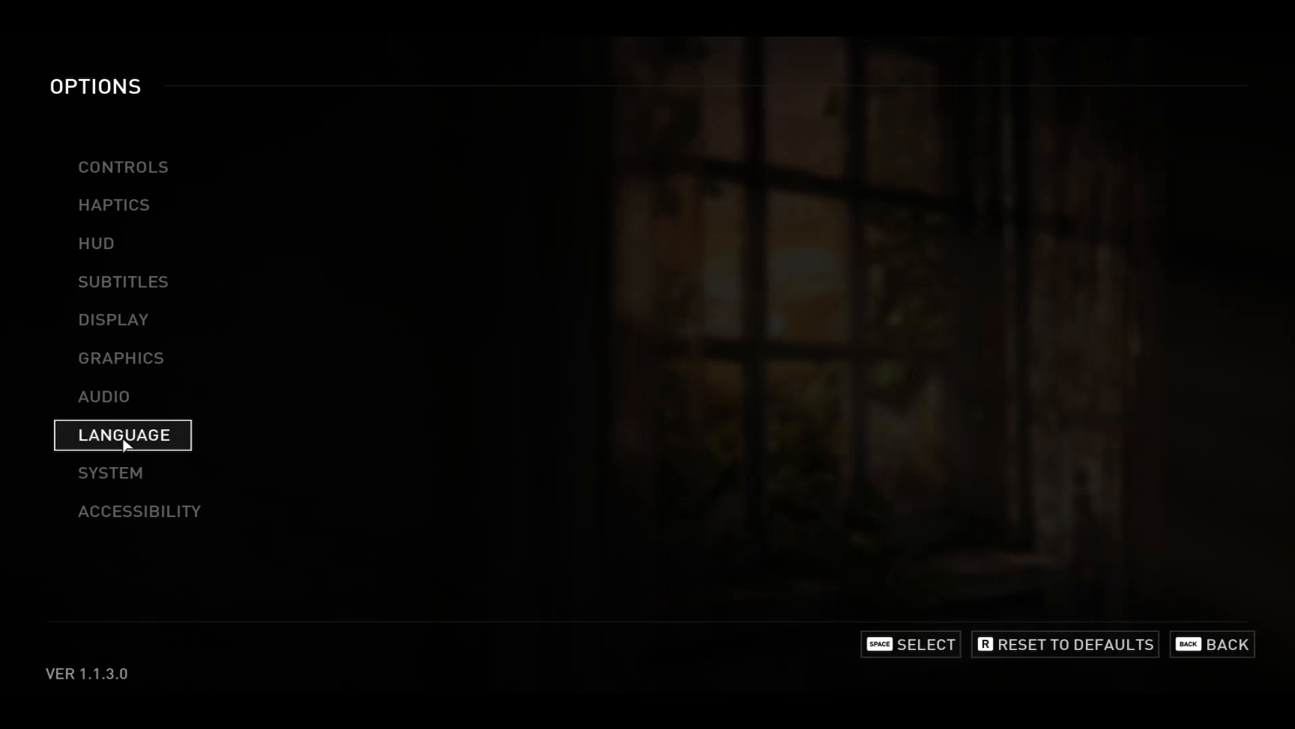
# In Language settings, cycle text through Italiano and English (UK) to English (US), then change speech language
pyautogui.click(123, 434)
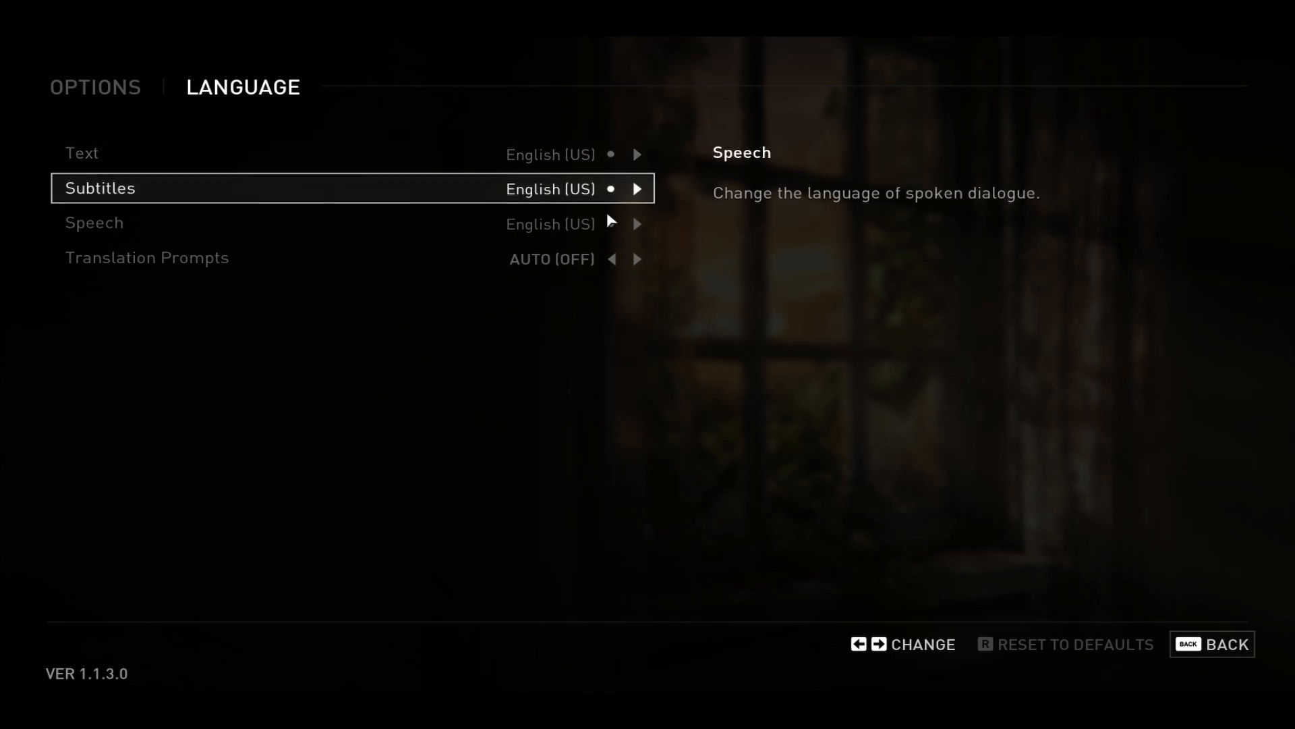
pyautogui.click(637, 155)
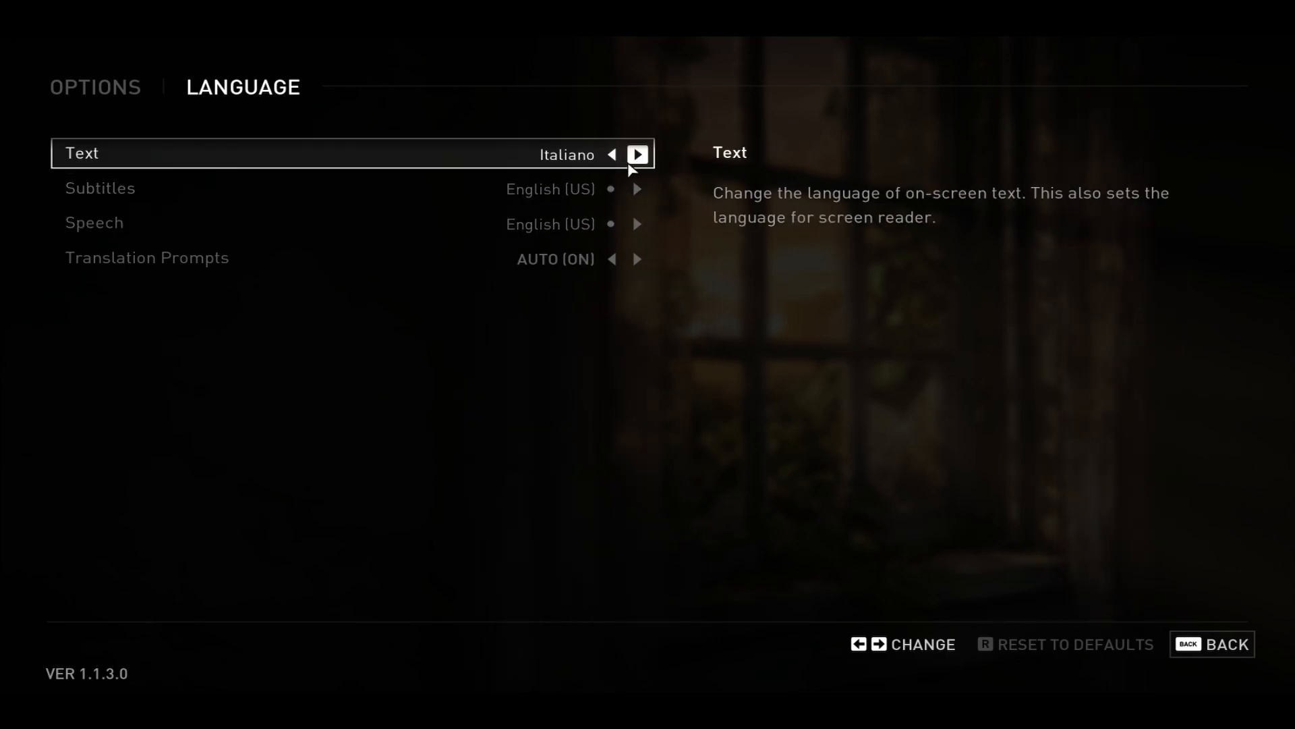
pyautogui.click(637, 154)
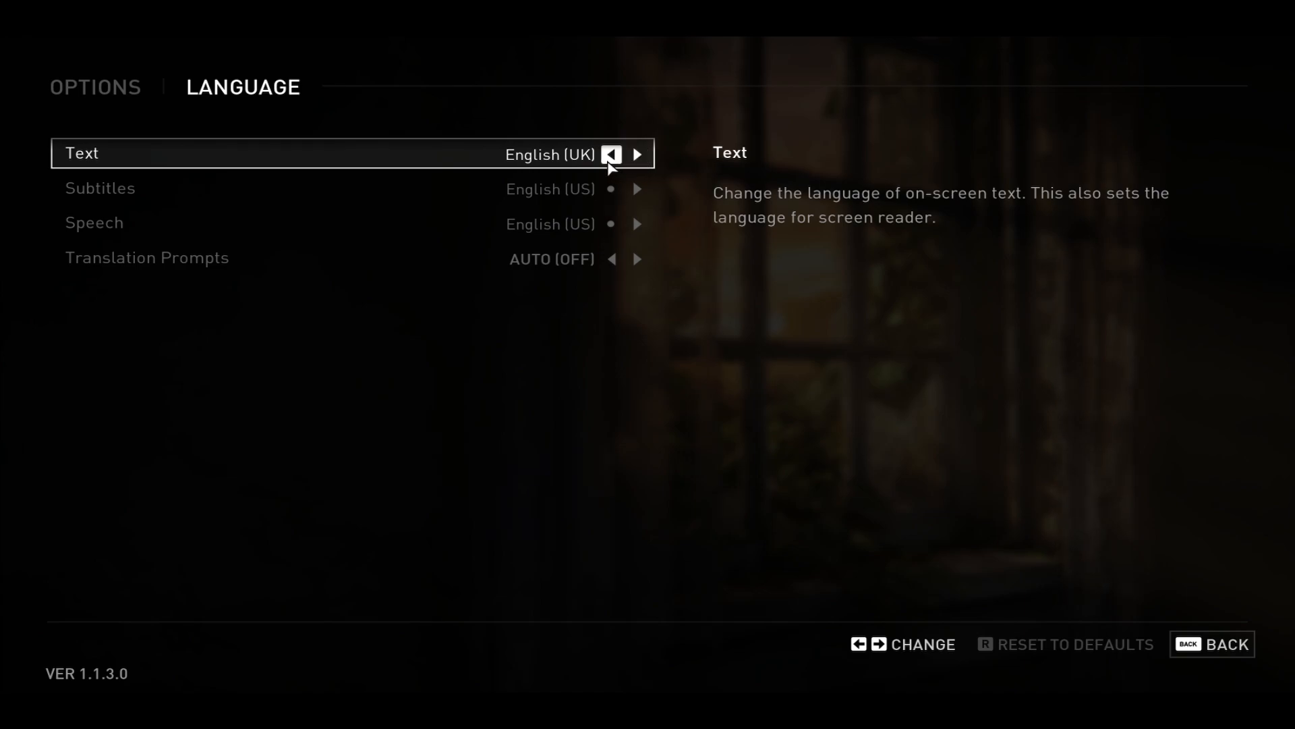
pyautogui.click(611, 154)
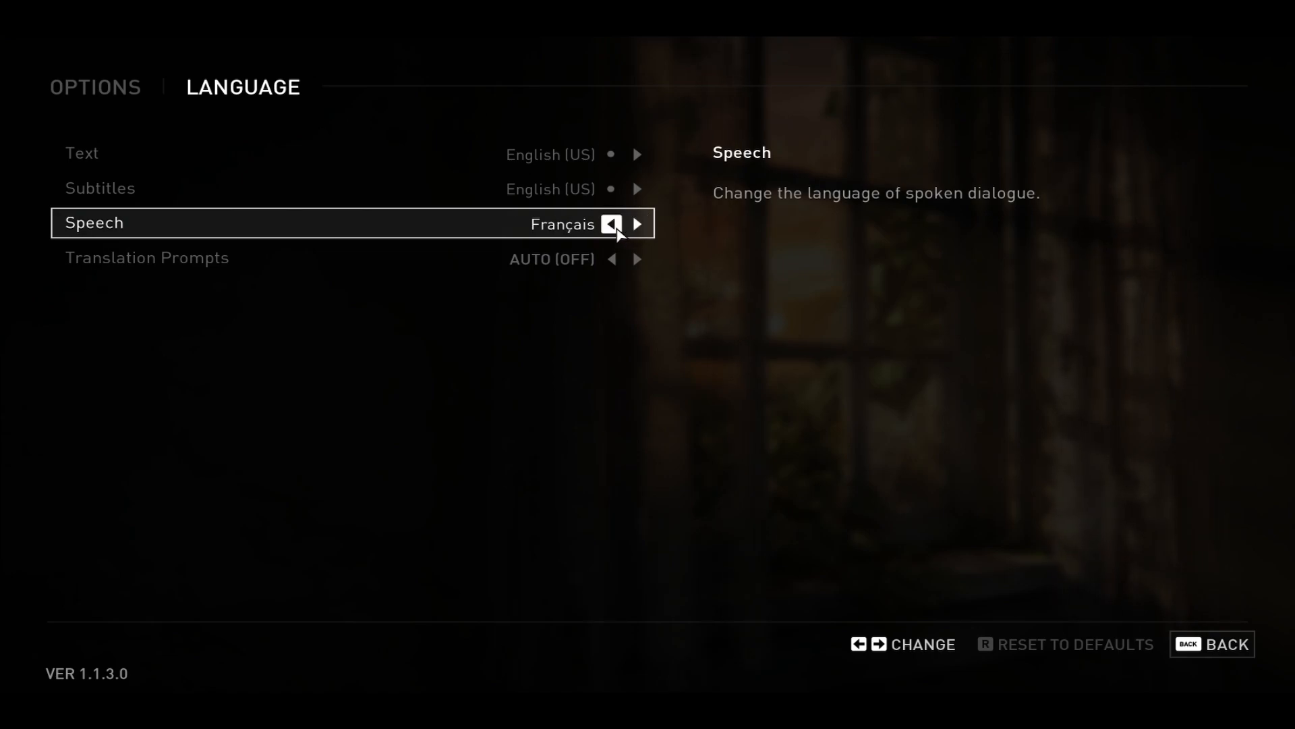
pyautogui.click(1225, 643)
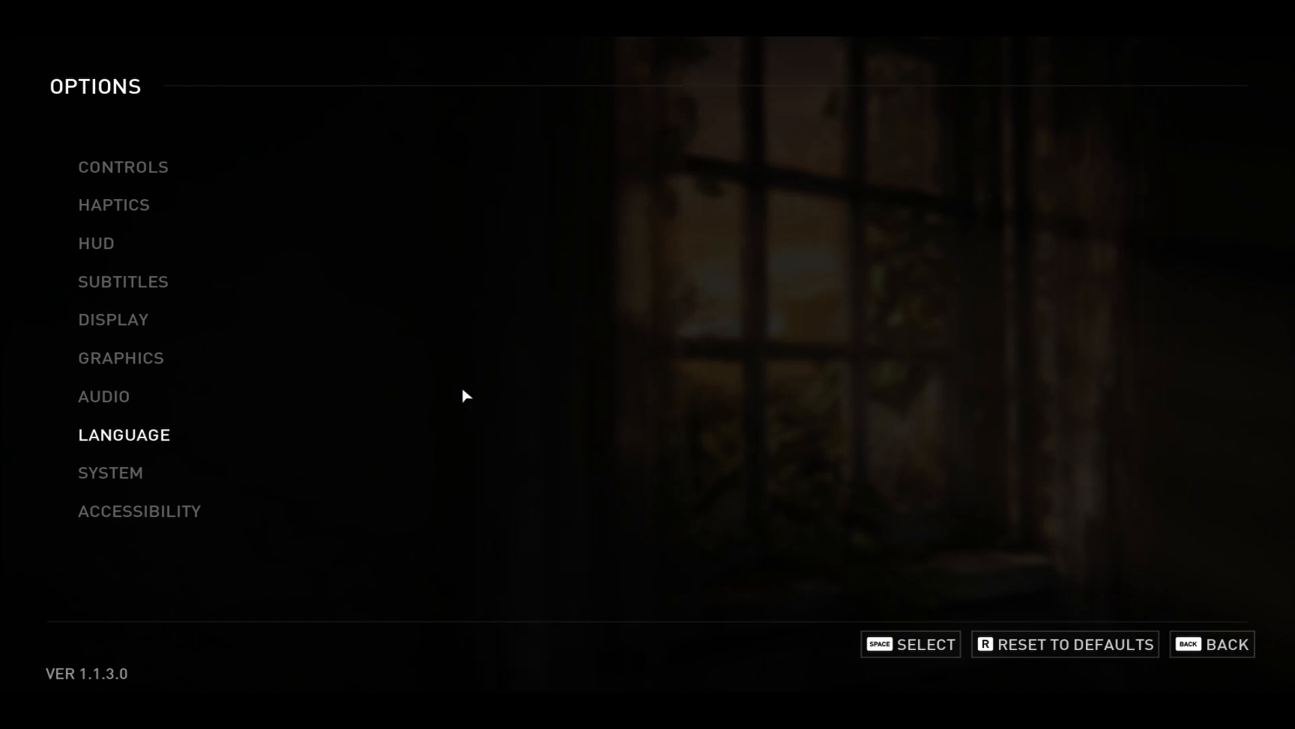
pyautogui.moveTo(1107, 665)
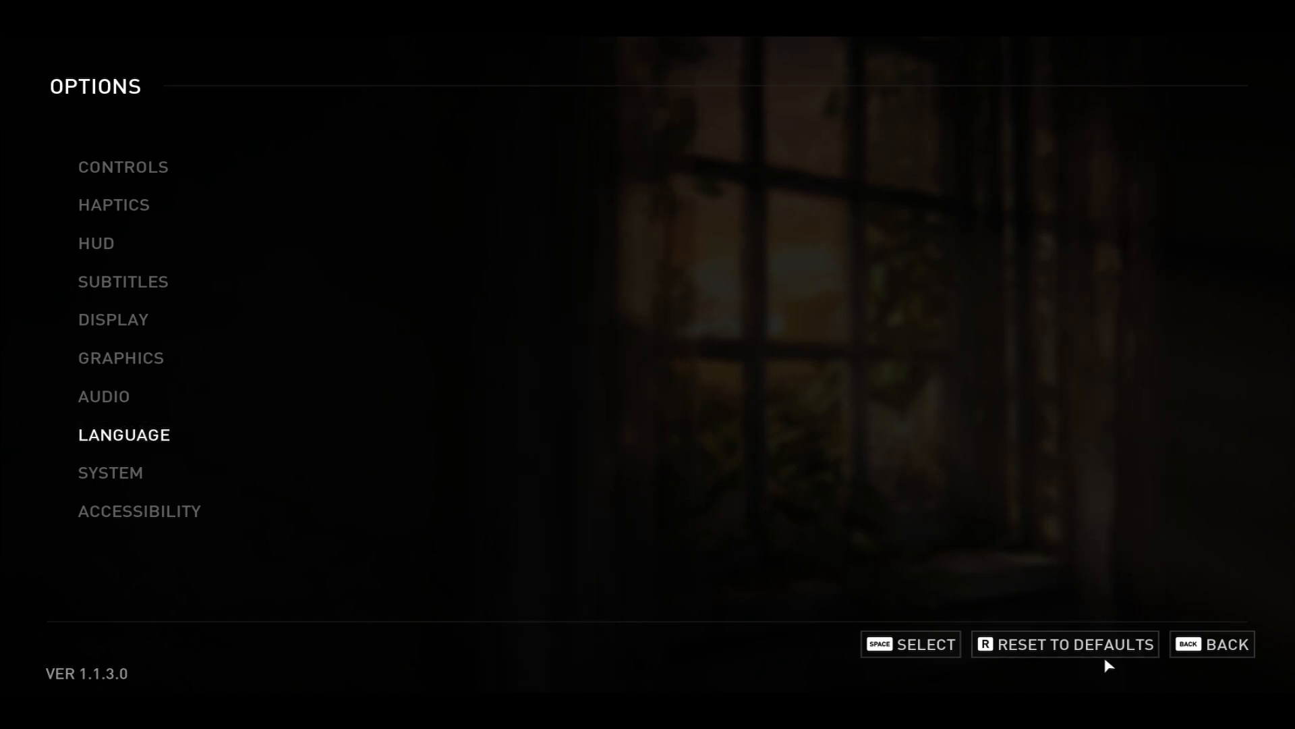